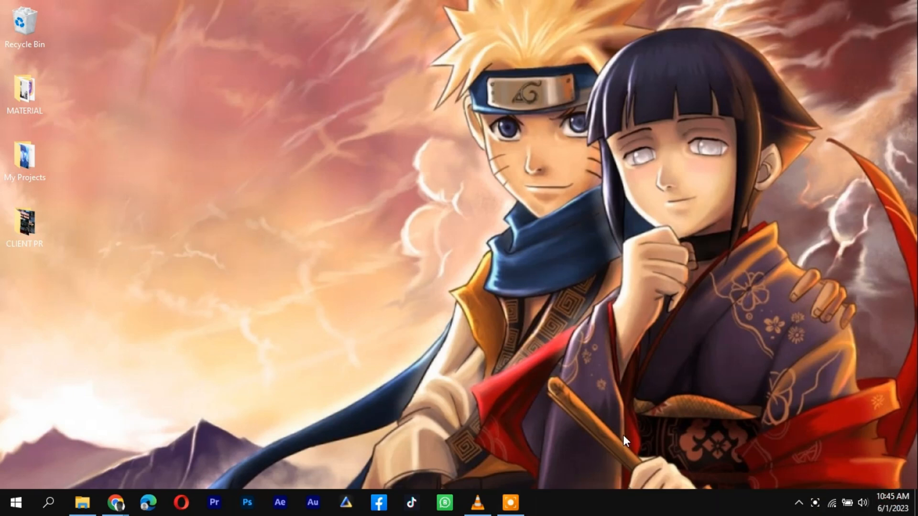
mouse_move(454, 440)
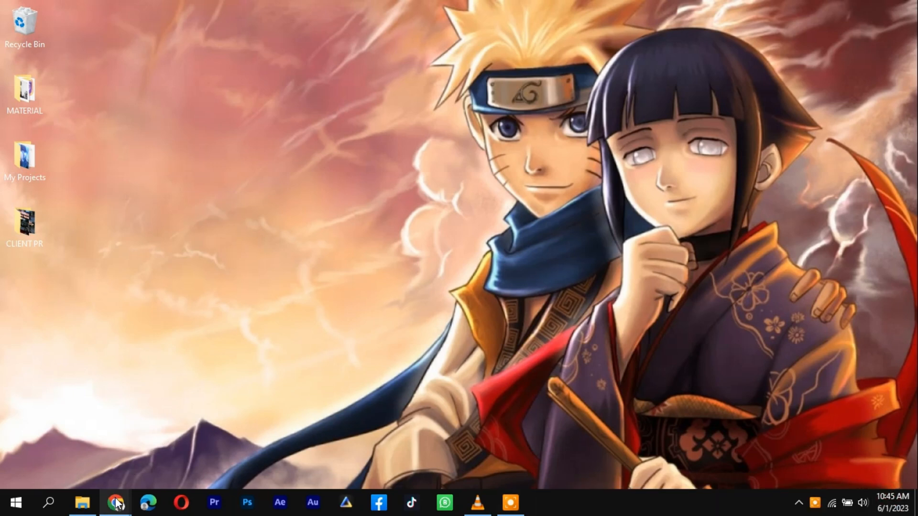
- Bring up Chrome showing the QuickBooks Online dashboard for CVKE Media
click(111, 502)
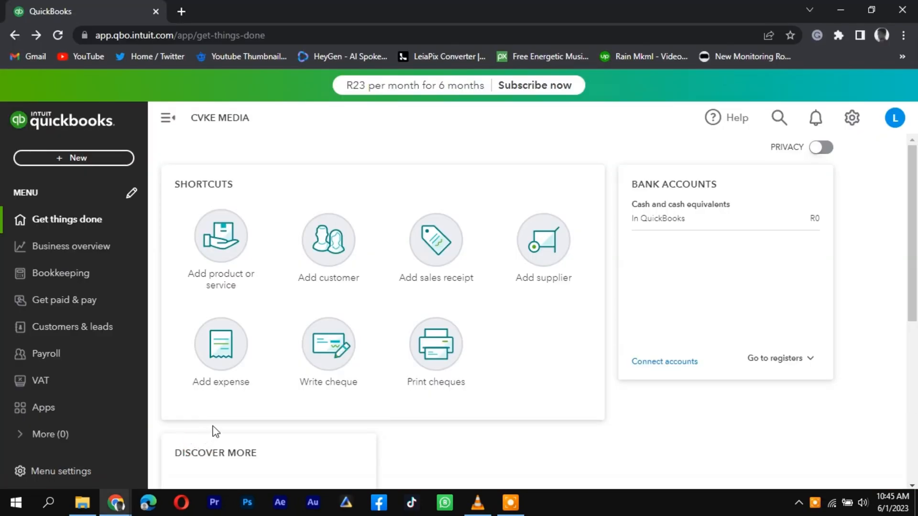
mouse_move(233, 261)
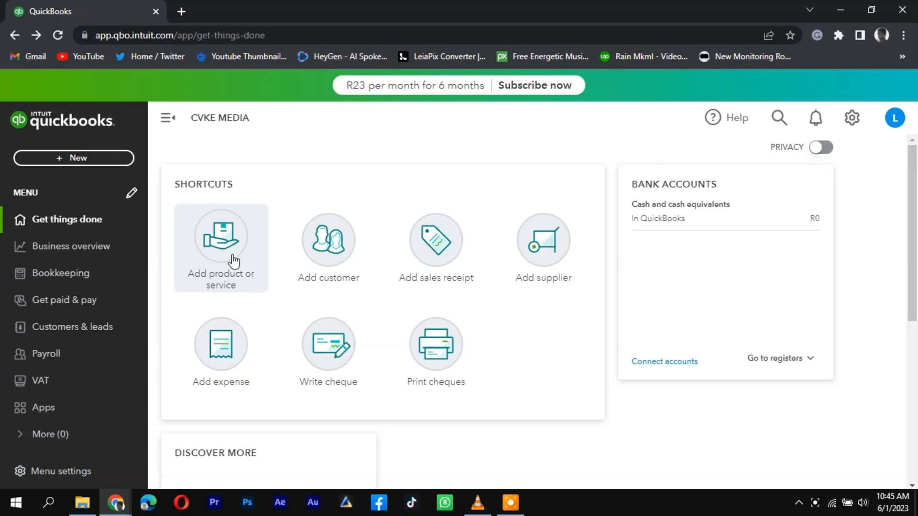
- Create a new invoice, no. 1002, and start a blank new-customer form
click(74, 158)
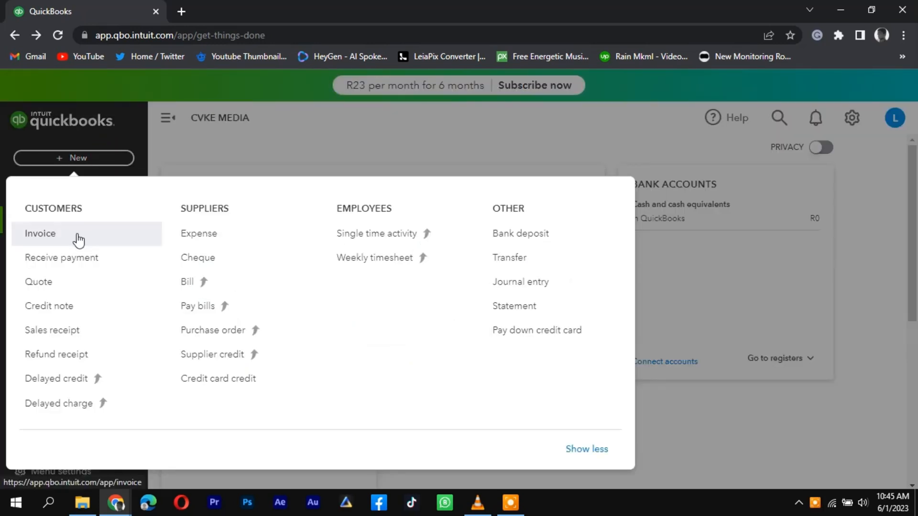
mouse_move(71, 235)
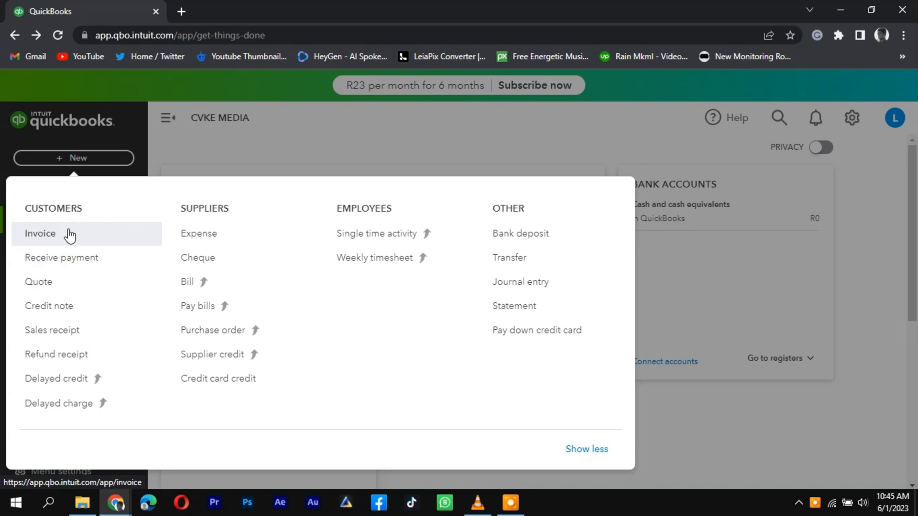
click(41, 233)
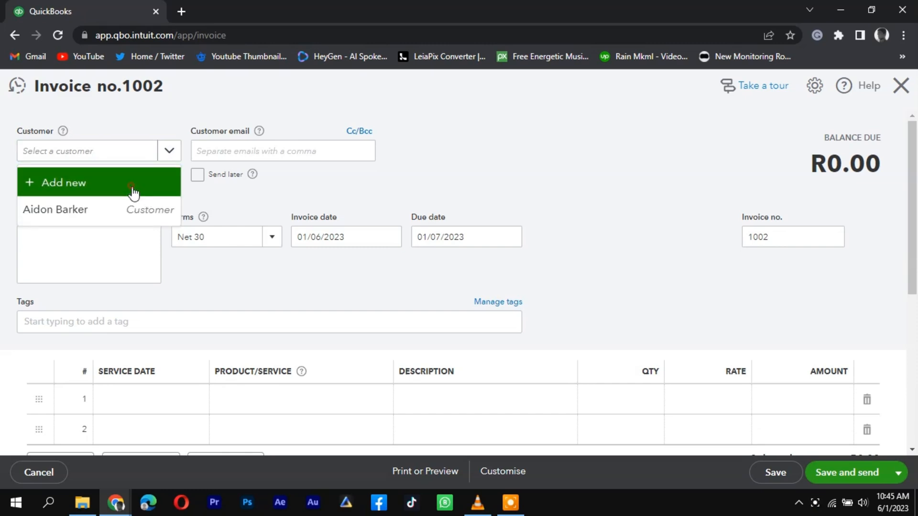
click(168, 151)
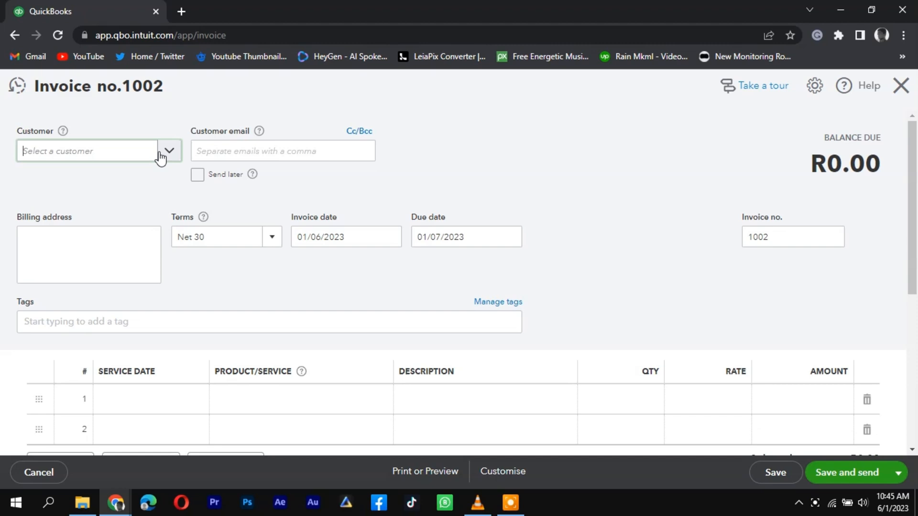
click(88, 151)
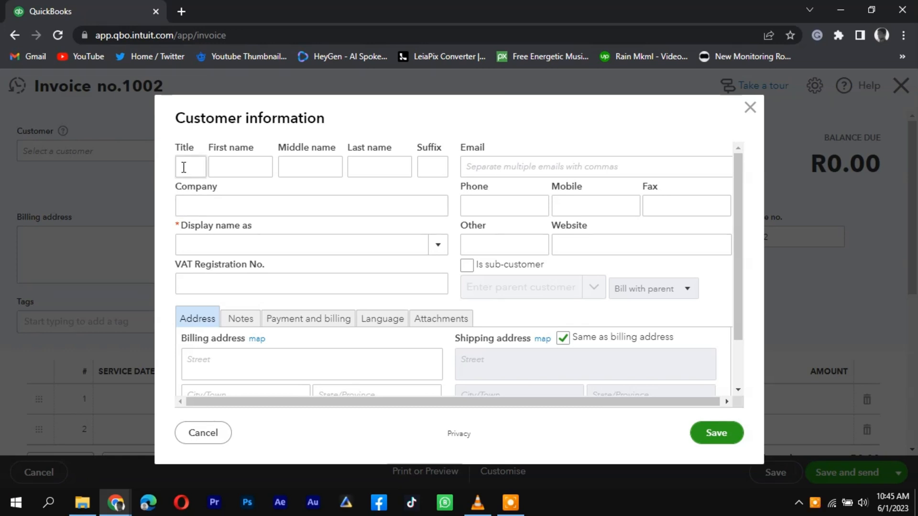
mouse_move(296, 325)
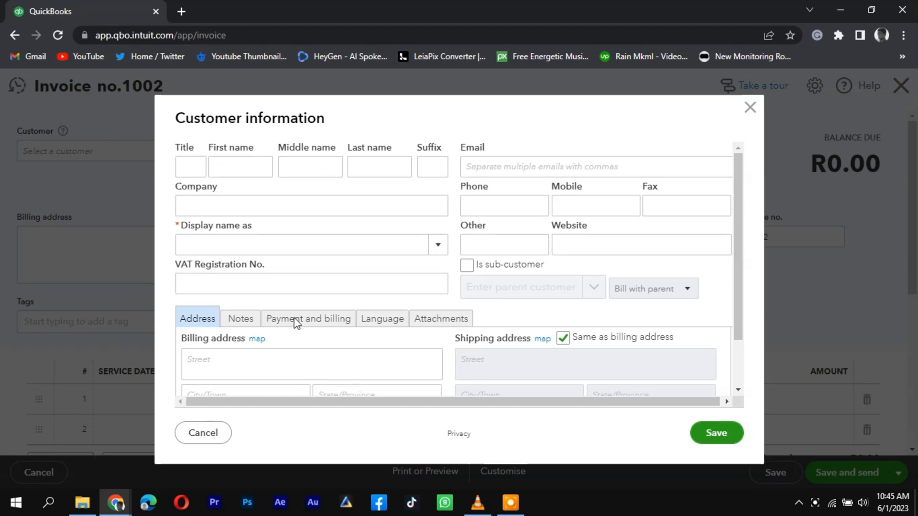
scroll(down, 3)
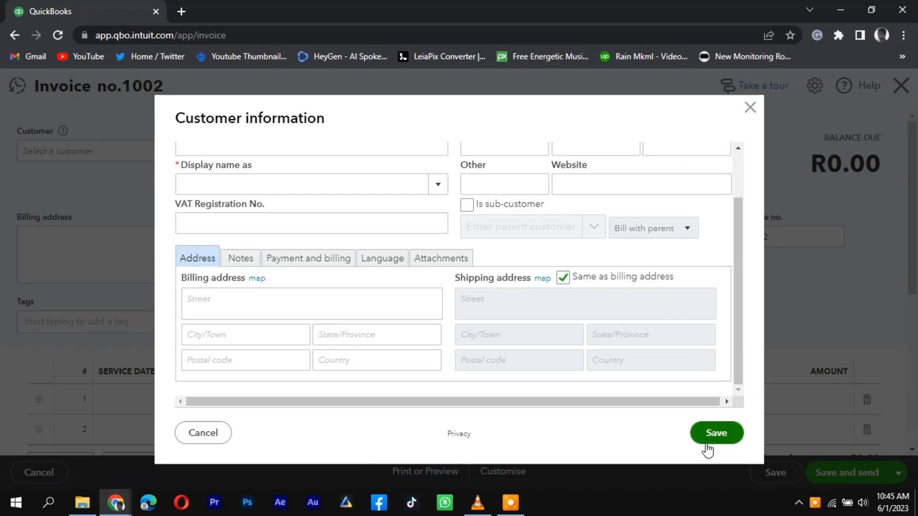
click(718, 433)
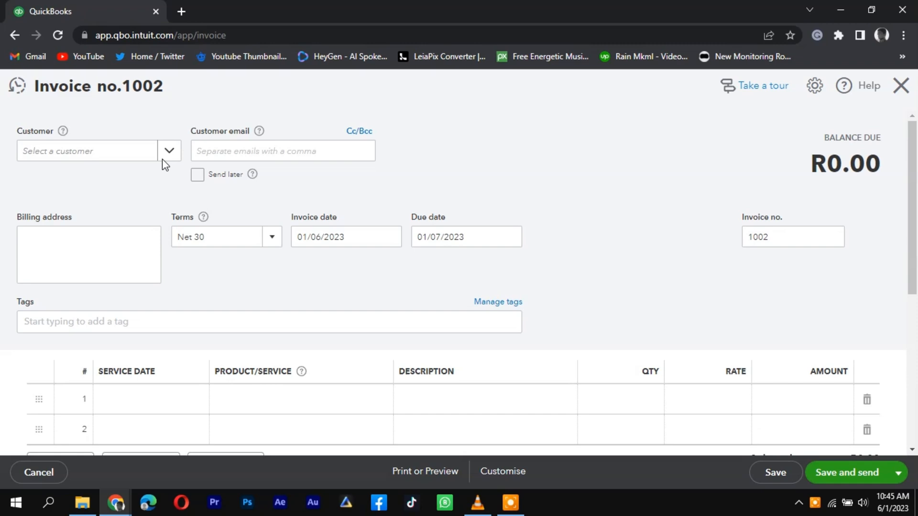
click(88, 151)
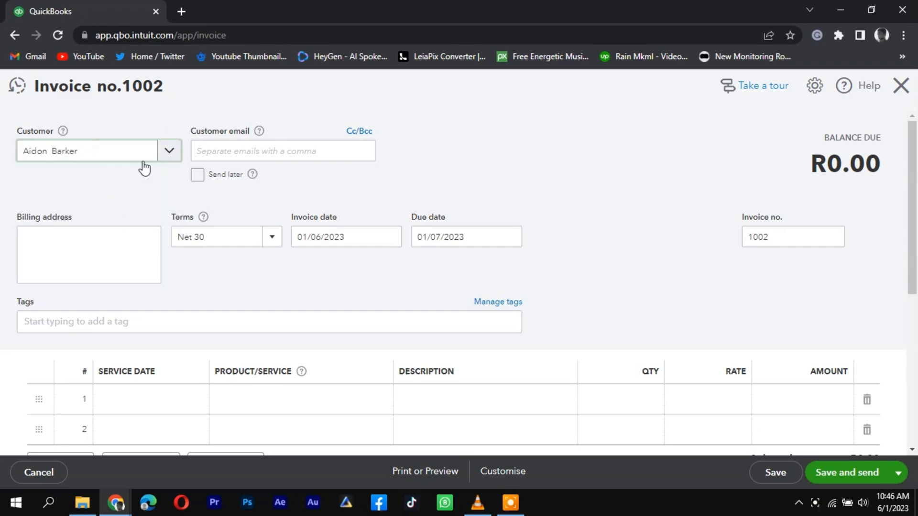
click(88, 151)
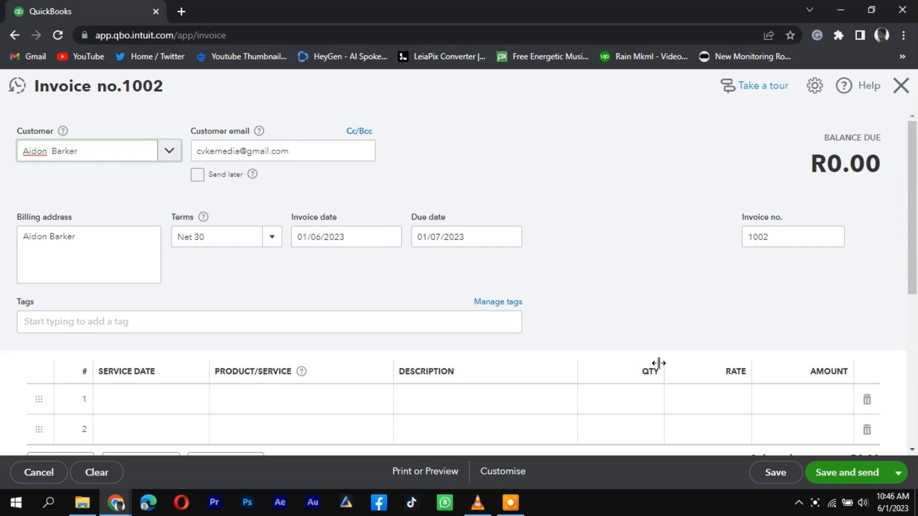
scroll(down, 3)
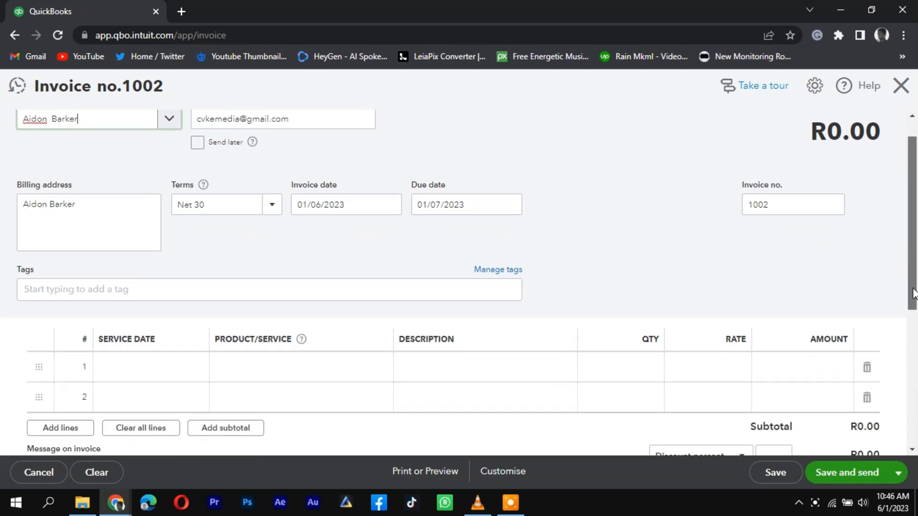
scroll(down, 3)
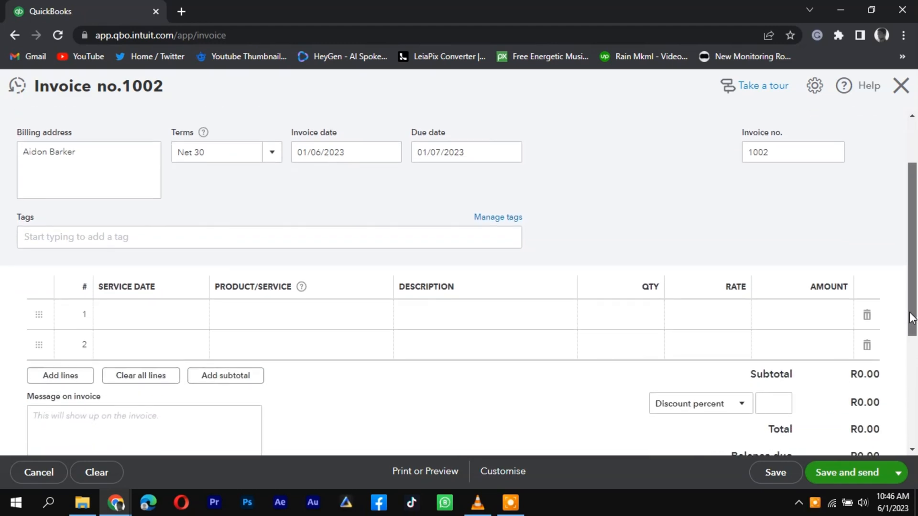
mouse_move(149, 340)
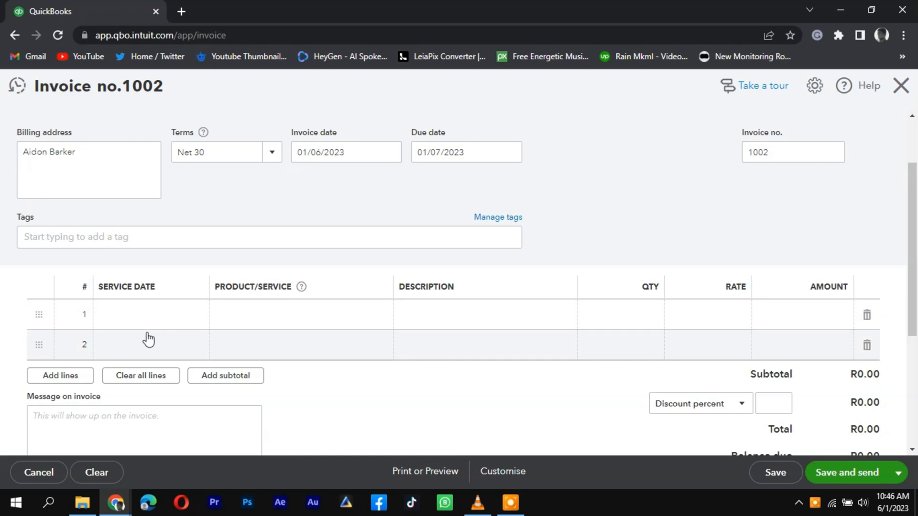
- Add a Video Editing line with quantity 1 at rate 800, subtotal R800.00
click(144, 315)
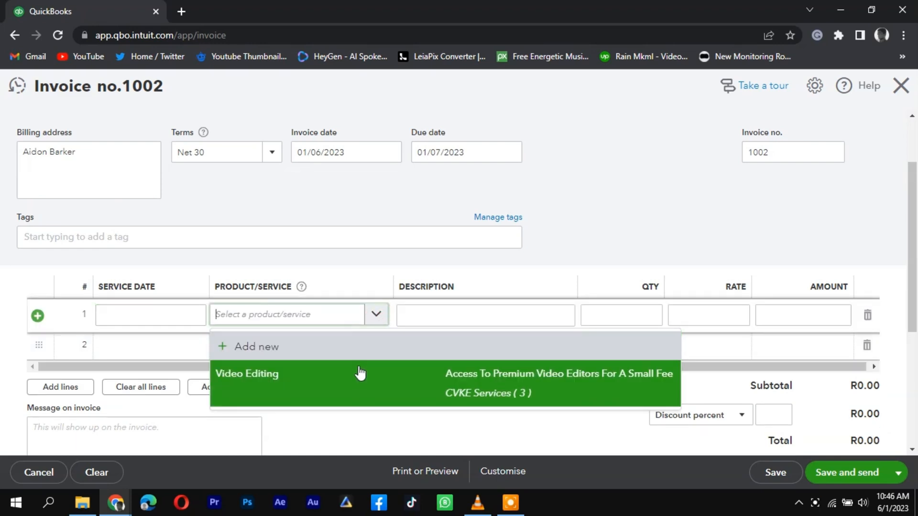
click(247, 374)
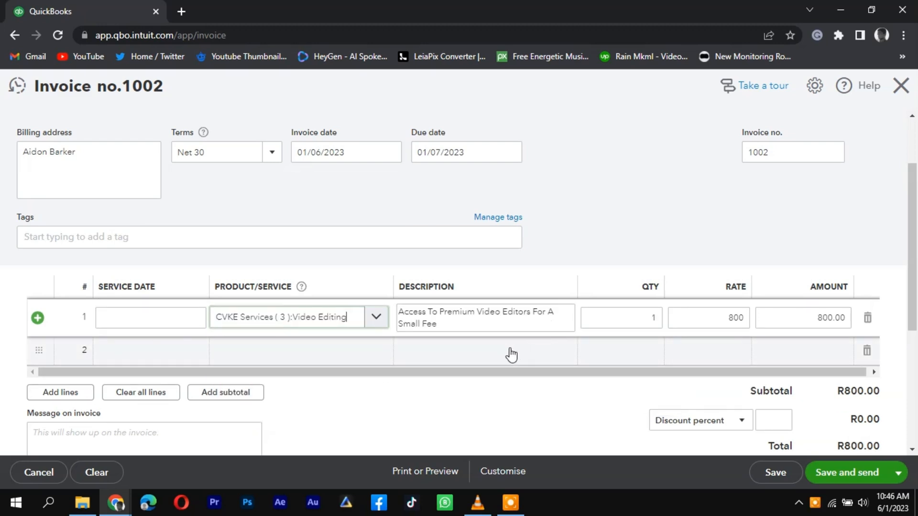
click(642, 317)
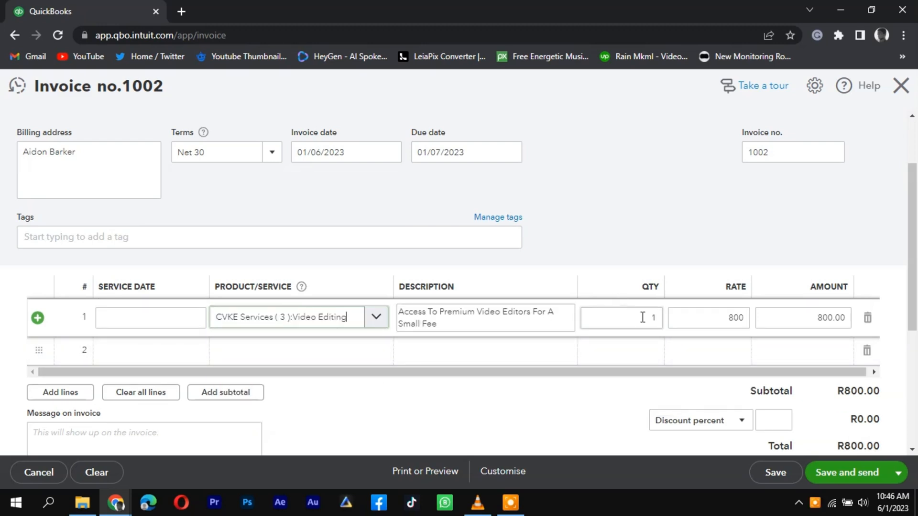
click(622, 317)
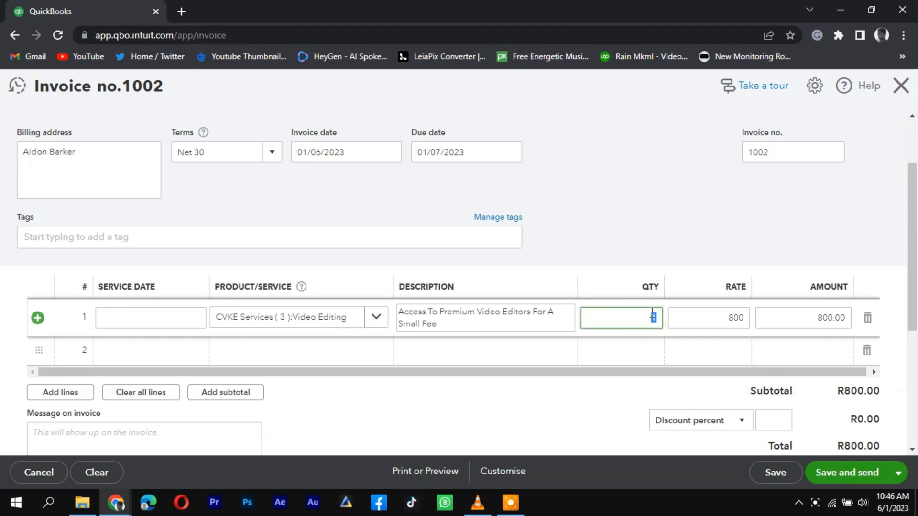
text(1)
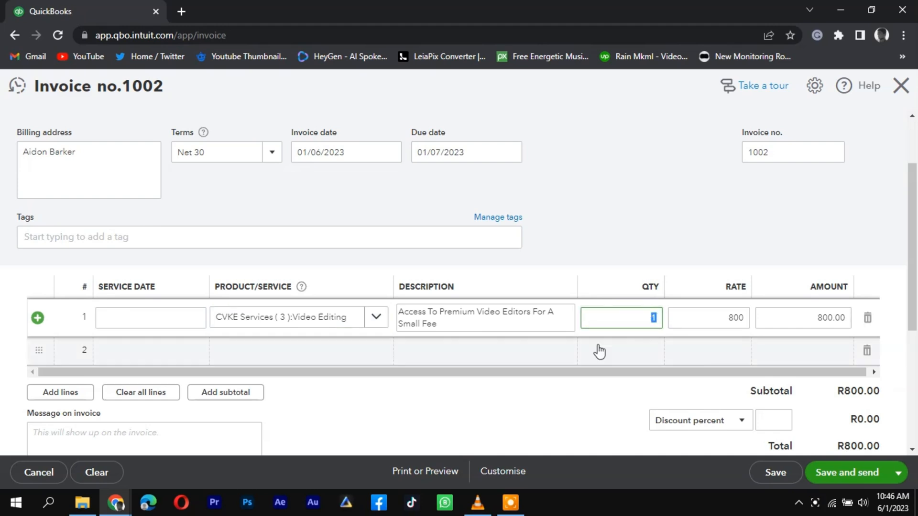
scroll(down, 3)
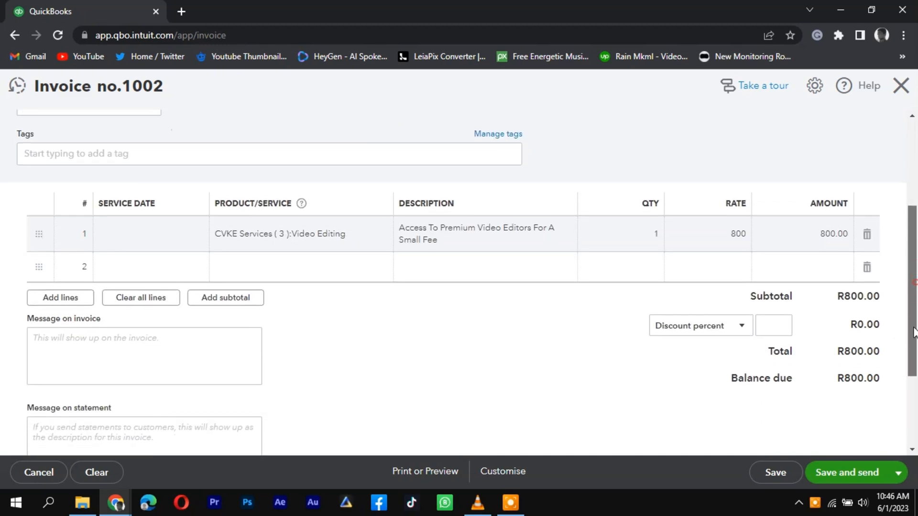
click(700, 321)
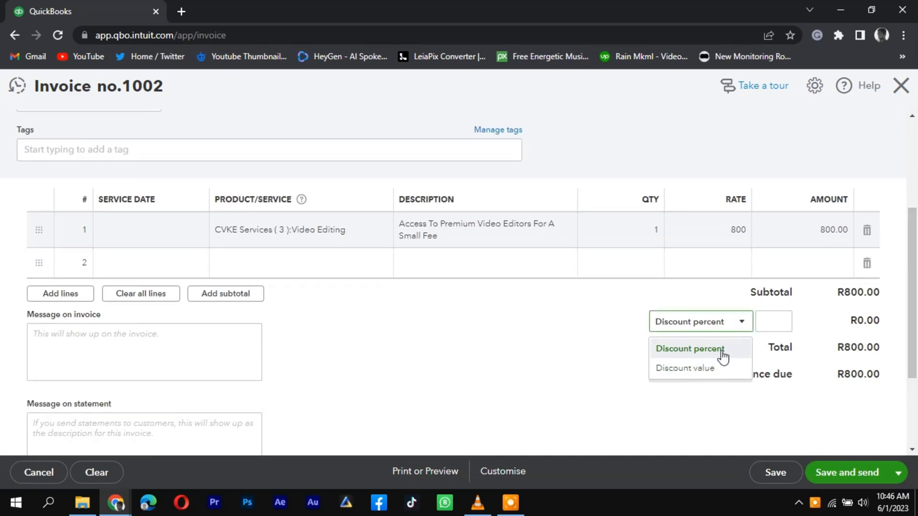
click(691, 348)
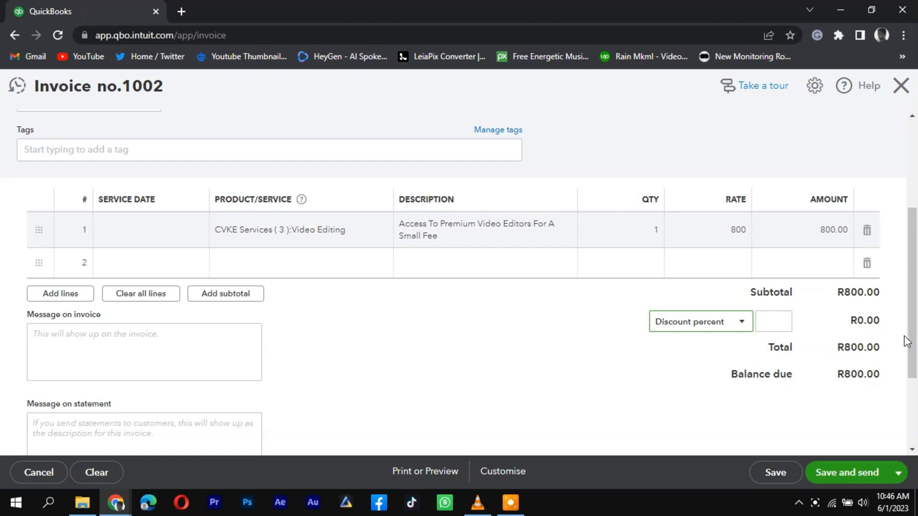
scroll(down, 3)
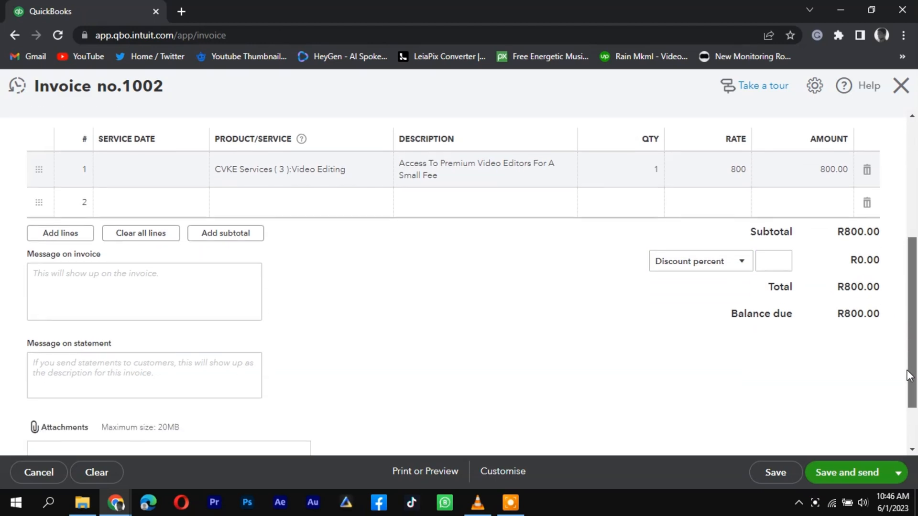
scroll(down, 3)
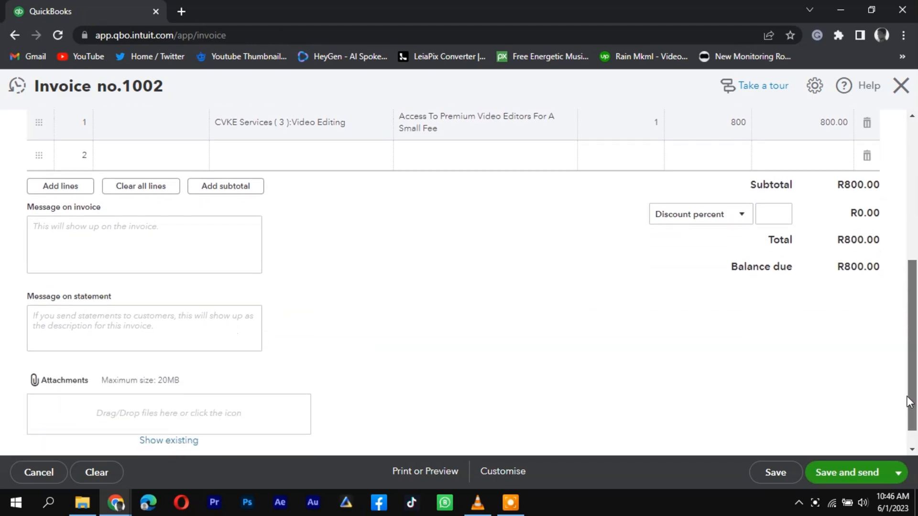
scroll(down, 3)
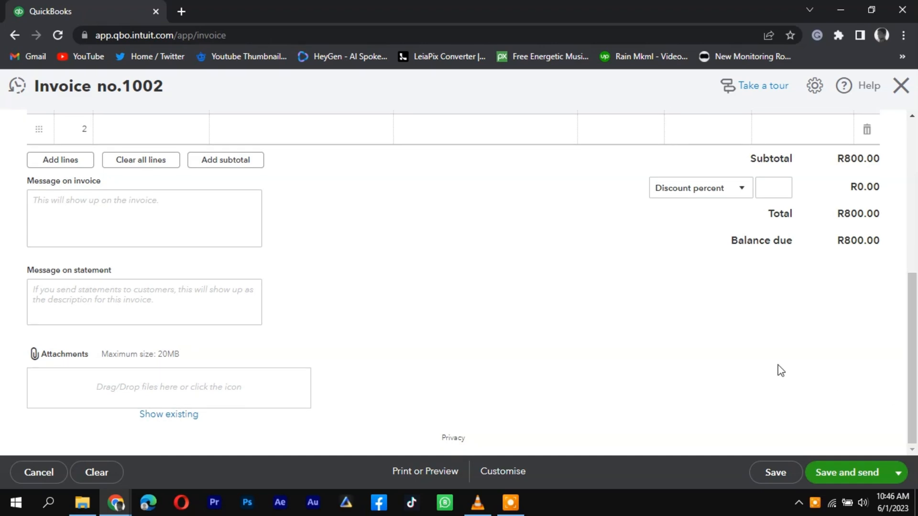